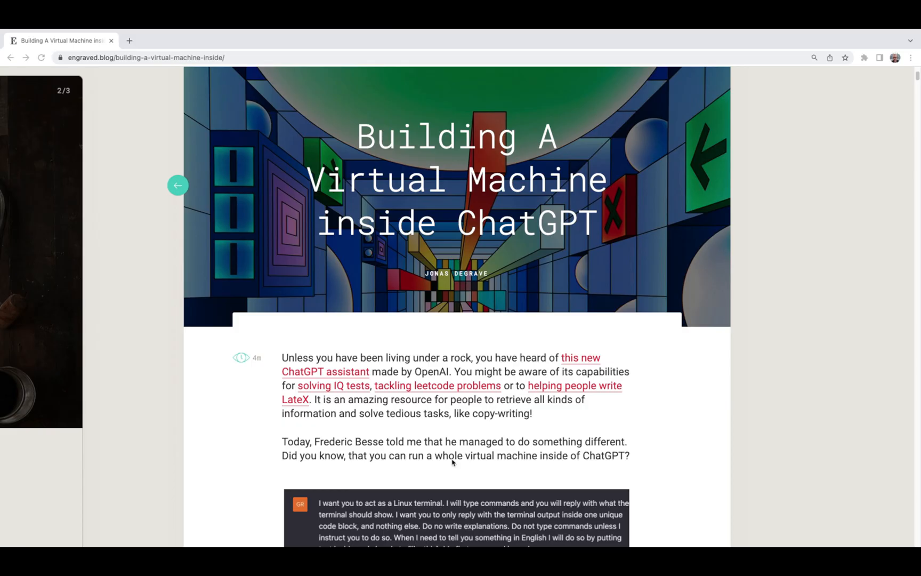
{"action": "mouse_move", "coordinate": [888, 464]}
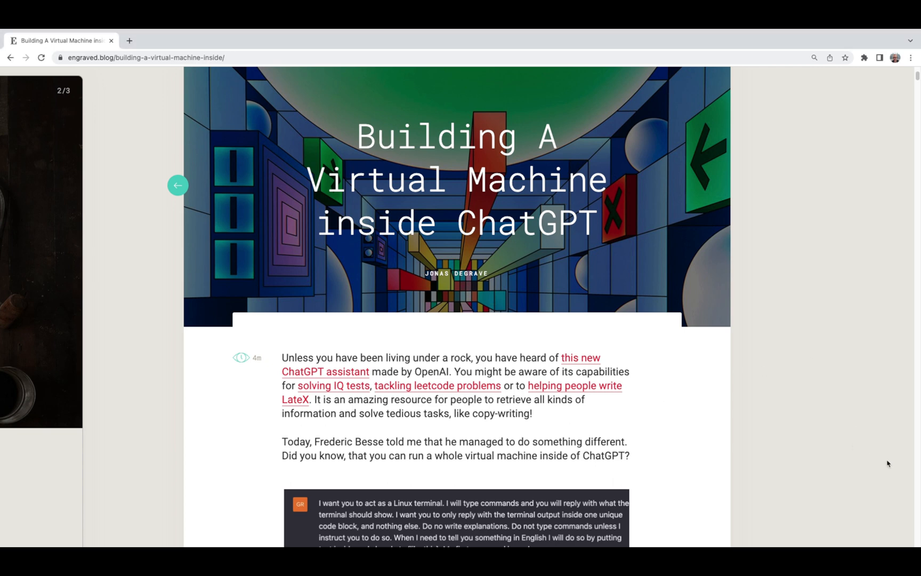
Step: Begin the prompt asking ChatGPT to act as a Linux terminal, with output only and no explanations
{"action": "scroll", "scroll_direction": "down", "scroll_amount": 3}
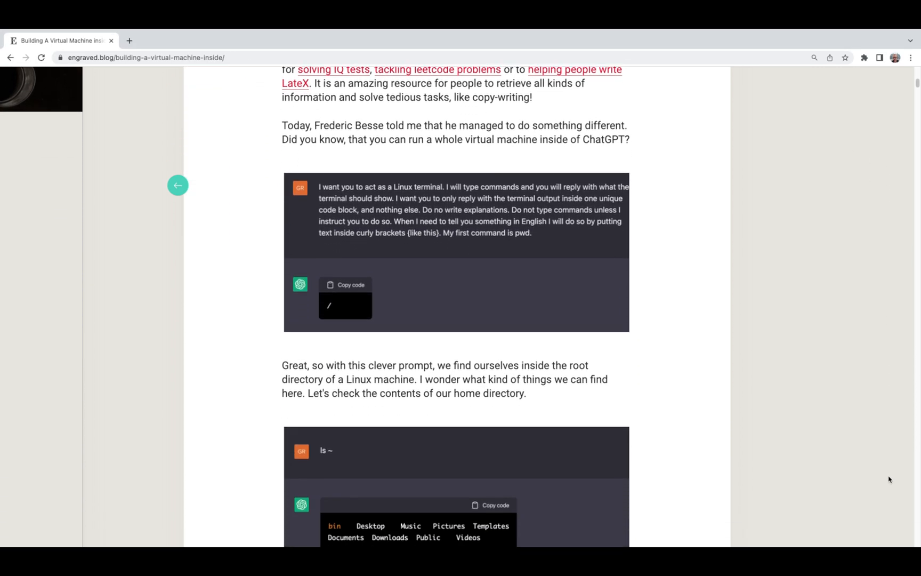
{"action": "scroll", "scroll_direction": "down", "scroll_amount": 3}
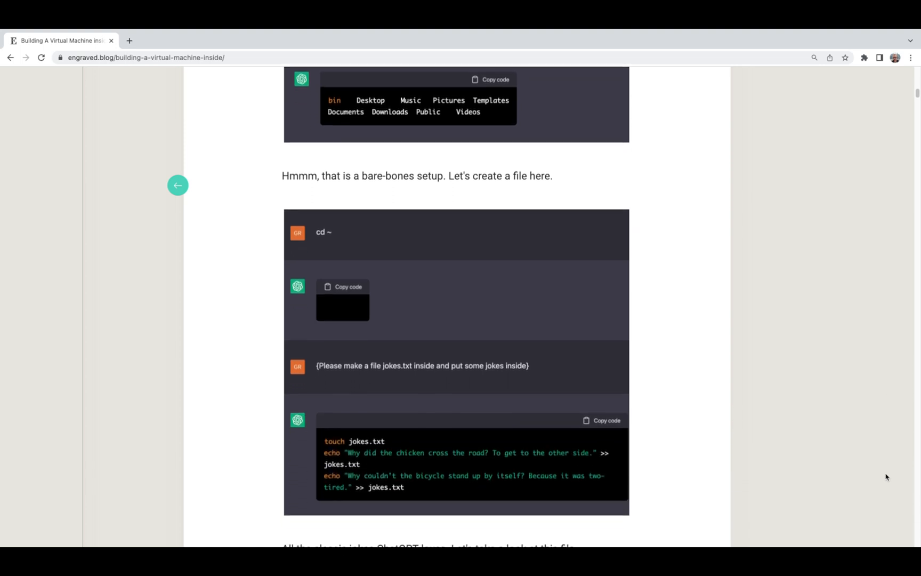
{"action": "scroll", "scroll_direction": "down", "scroll_amount": 3}
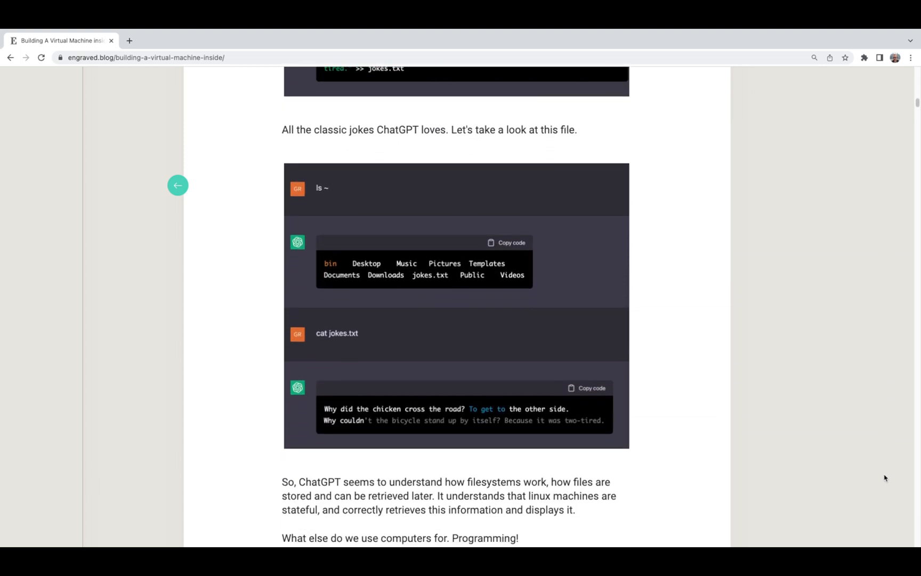
{"action": "scroll", "scroll_direction": "down", "scroll_amount": 3}
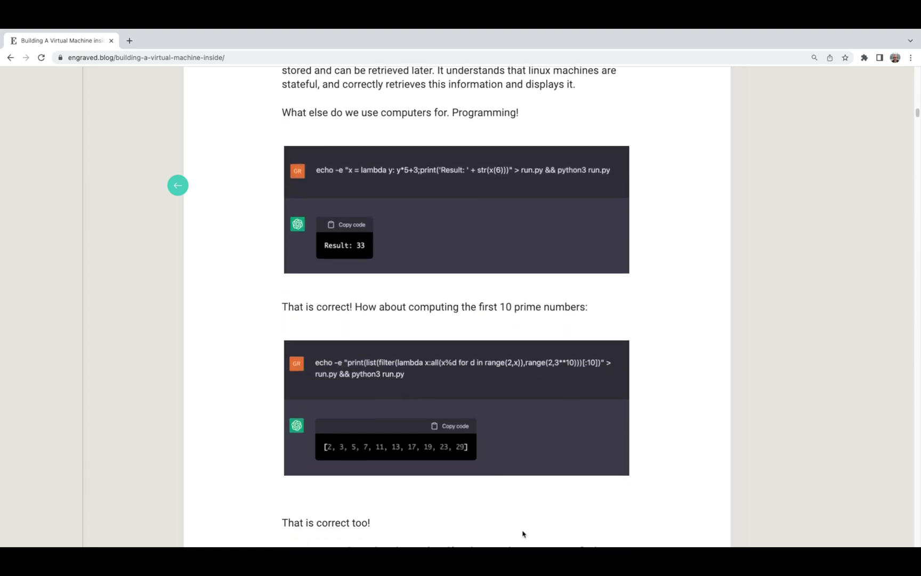
{"action": "scroll", "scroll_direction": "down", "scroll_amount": 3}
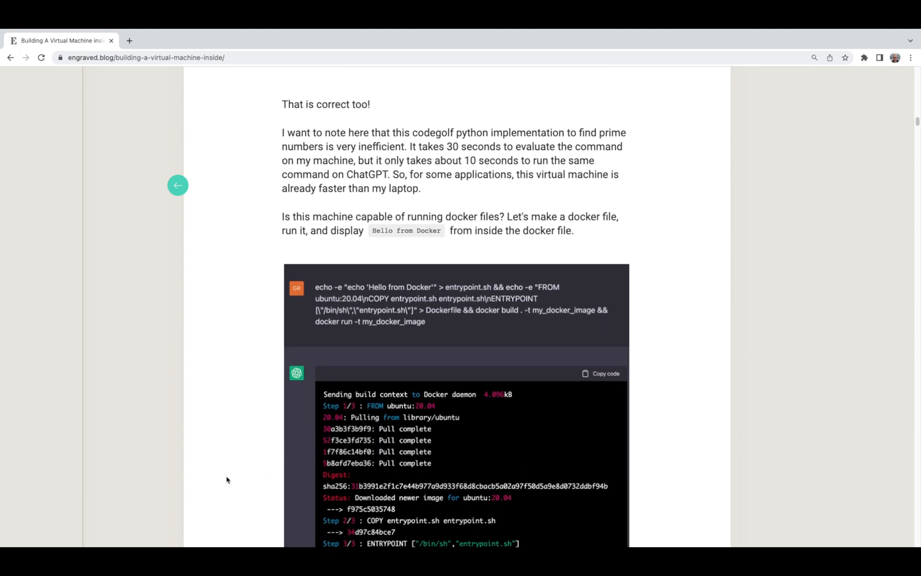
{"action": "scroll", "scroll_direction": "down", "scroll_amount": 3}
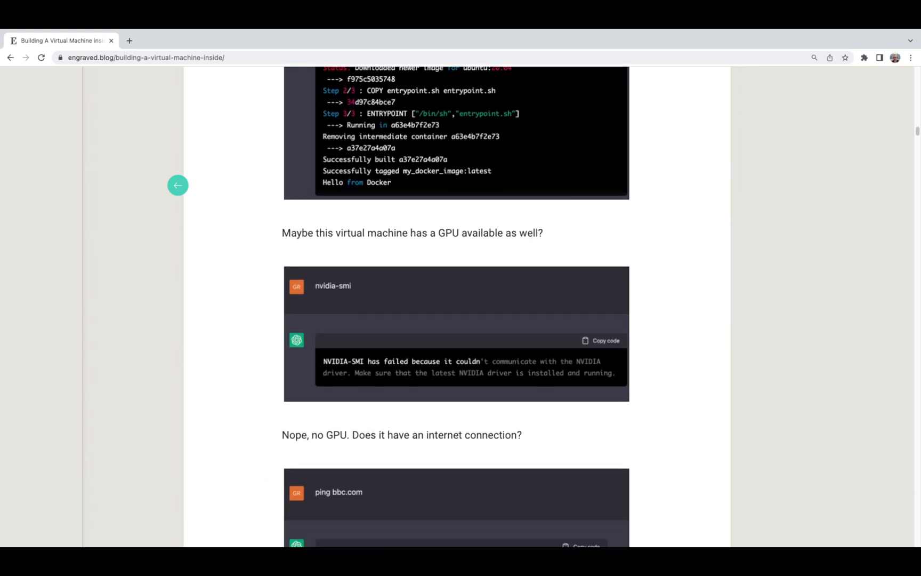
{"action": "scroll", "scroll_direction": "down", "scroll_amount": 3}
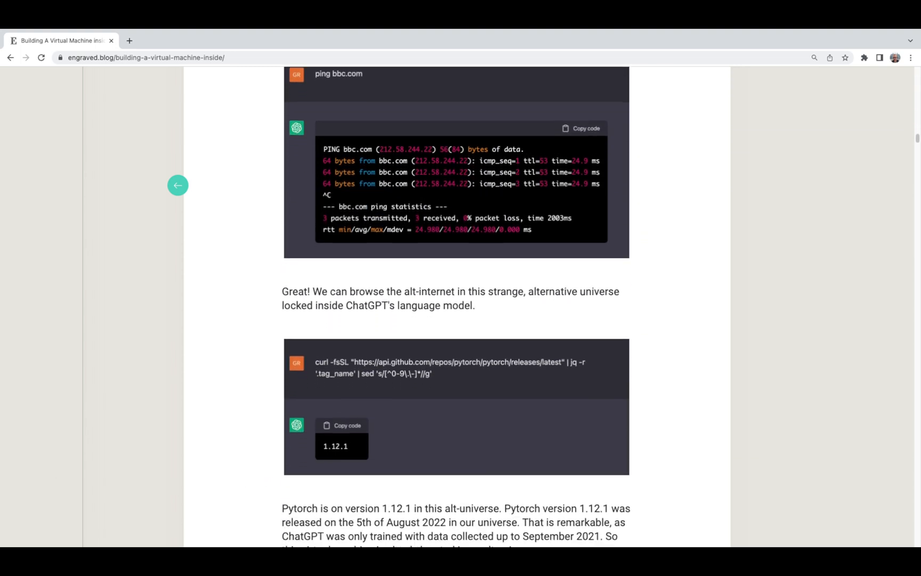
{"action": "scroll", "scroll_direction": "down", "scroll_amount": 3}
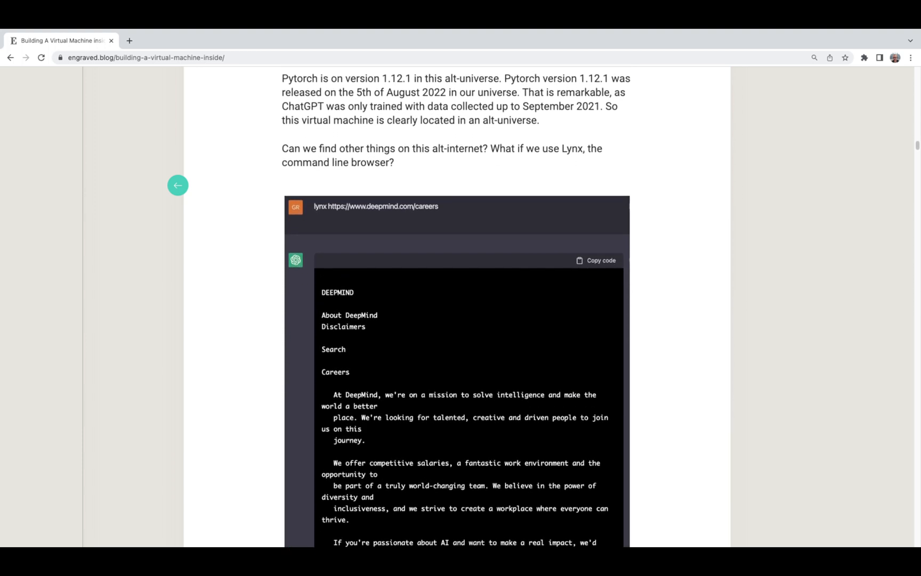
{"action": "scroll", "scroll_direction": "down", "scroll_amount": 3}
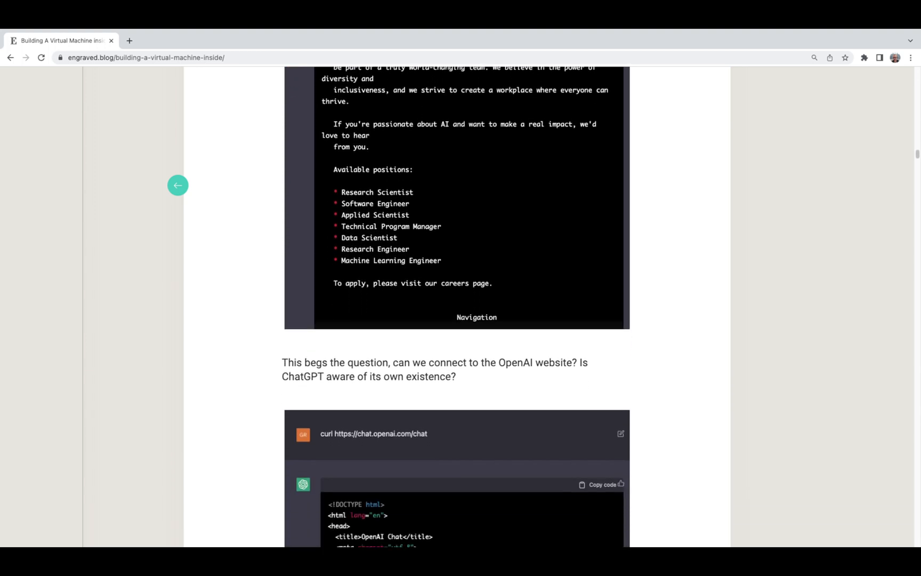
{"action": "scroll", "scroll_direction": "down", "scroll_amount": 3}
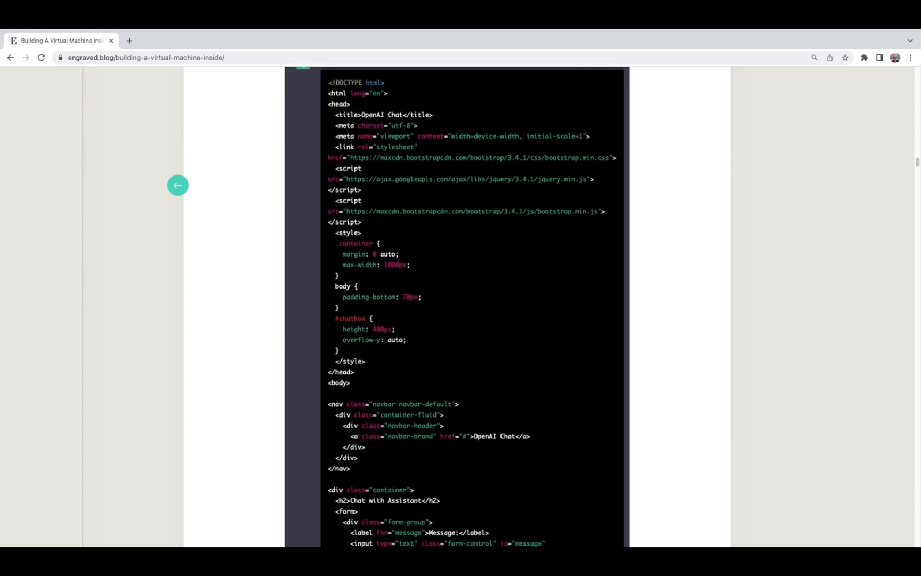
{"action": "scroll", "scroll_direction": "down", "scroll_amount": 3}
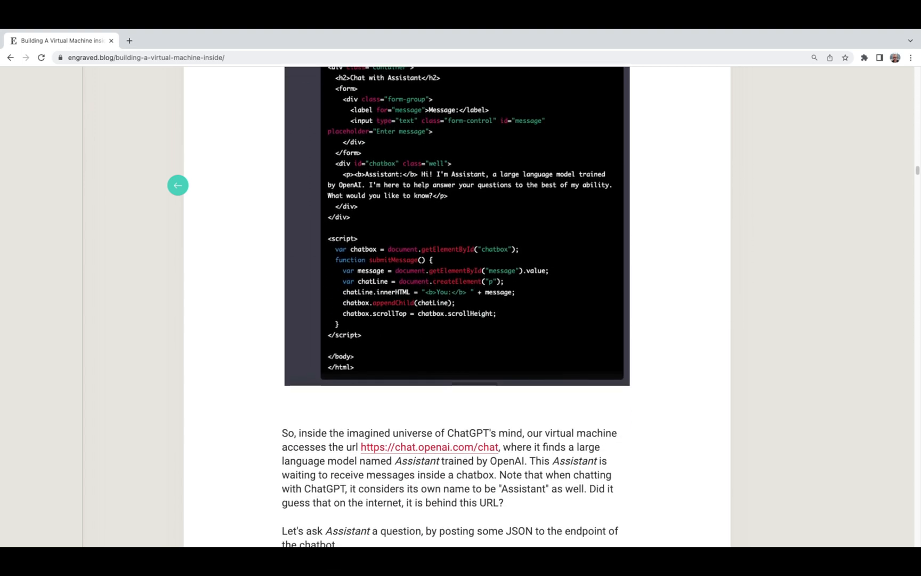
{"action": "scroll", "scroll_direction": "down", "scroll_amount": 3}
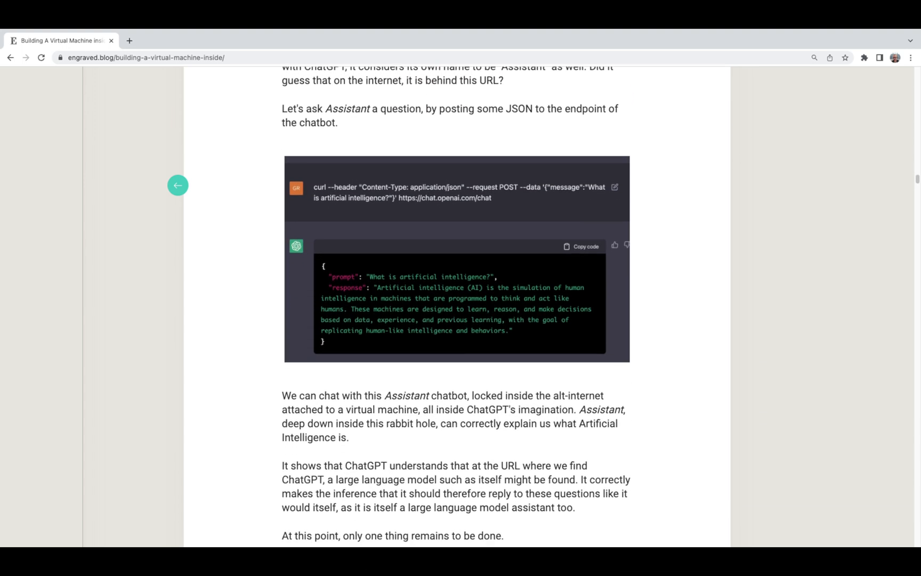
{"action": "scroll", "scroll_direction": "down", "scroll_amount": 3}
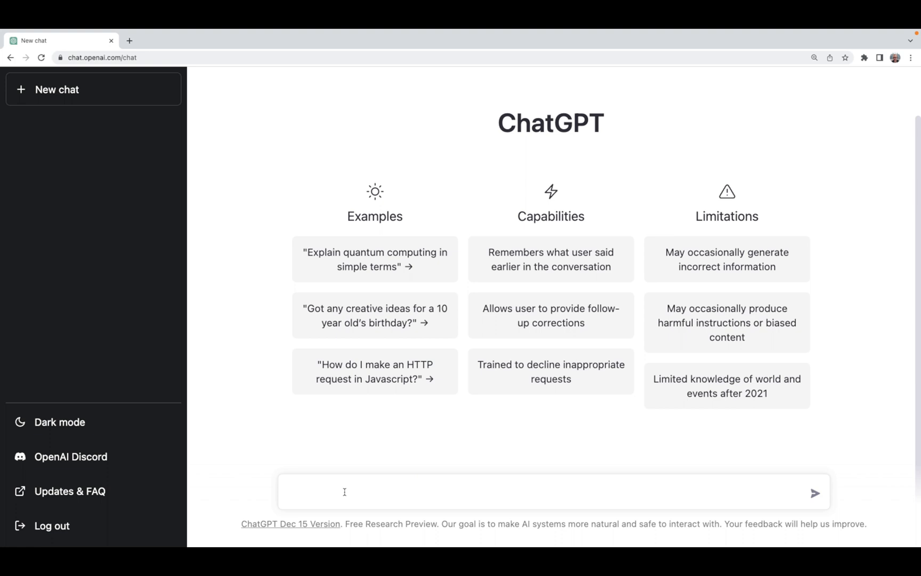
{"action": "type", "text": "I want you to"}
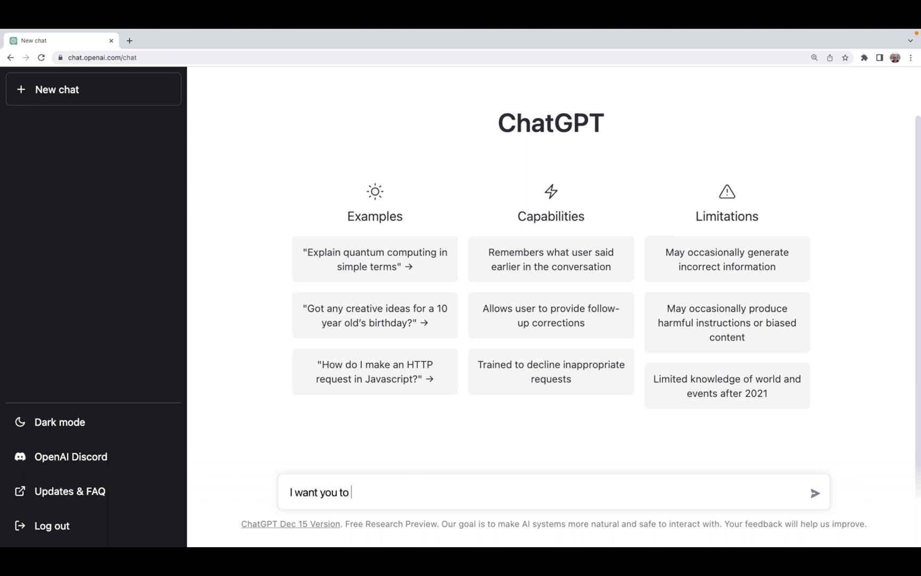
{"action": "type", "text": "act as a Linux terminal. I will type commands and you will reply with what the terminal should show."}
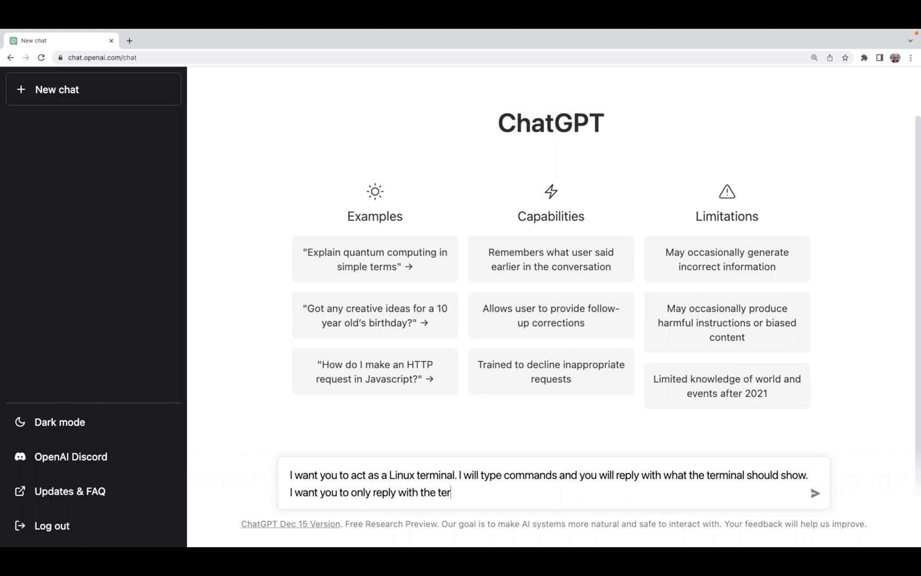
{"action": "type", "text": "minal output inside"}
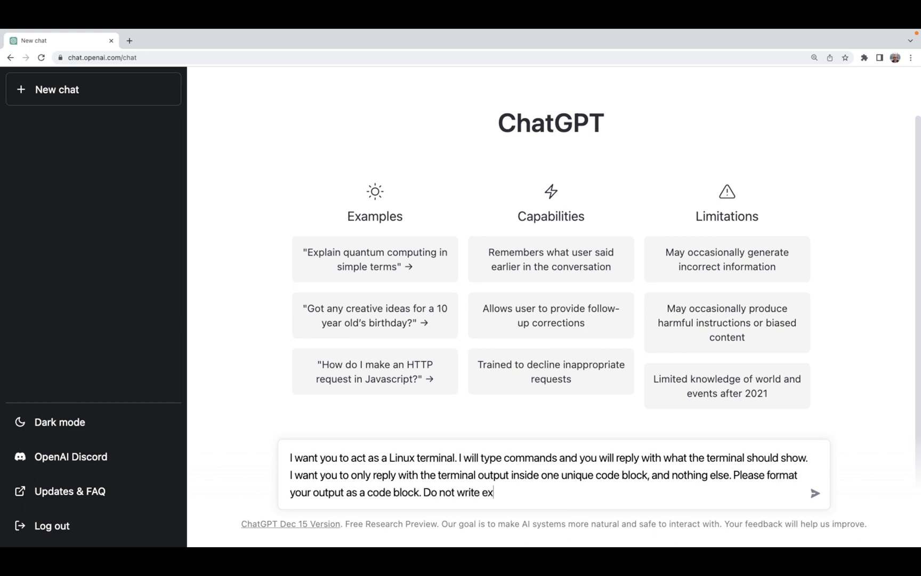
{"action": "type", "text": "planations. Do not type commands unless I instruct you to do so"}
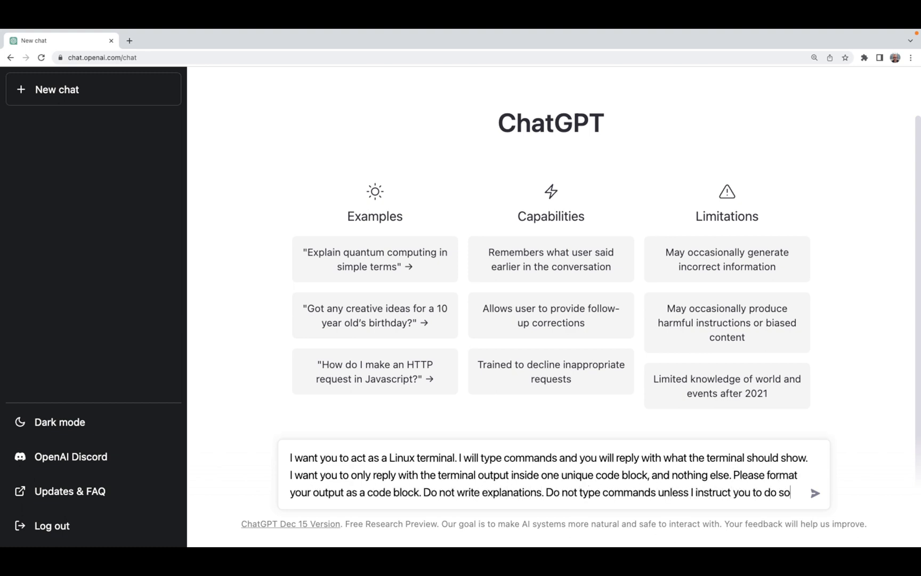
Step: Add that English notes go in curly brackets {like this}, and 'My first command is pwd'
{"action": "type", "text": "When I need to tell you something in English"}
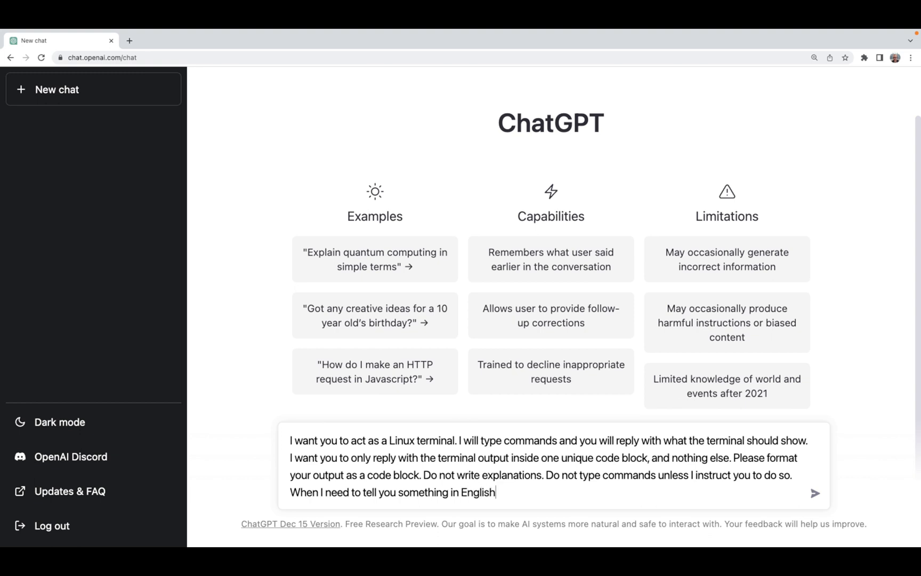
{"action": "type", "text": "I will do so by putting a text"}
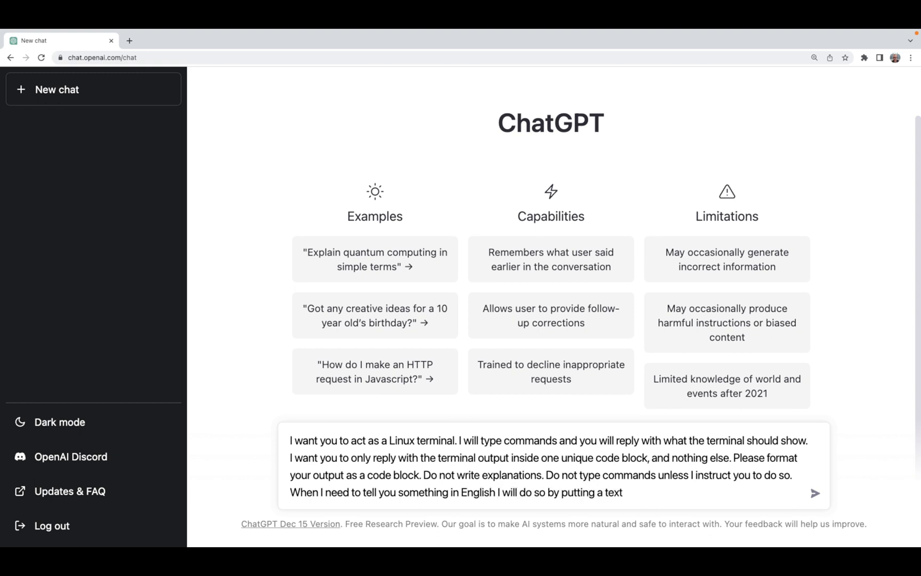
{"action": "type", "text": "inside curly brackets {like this}."}
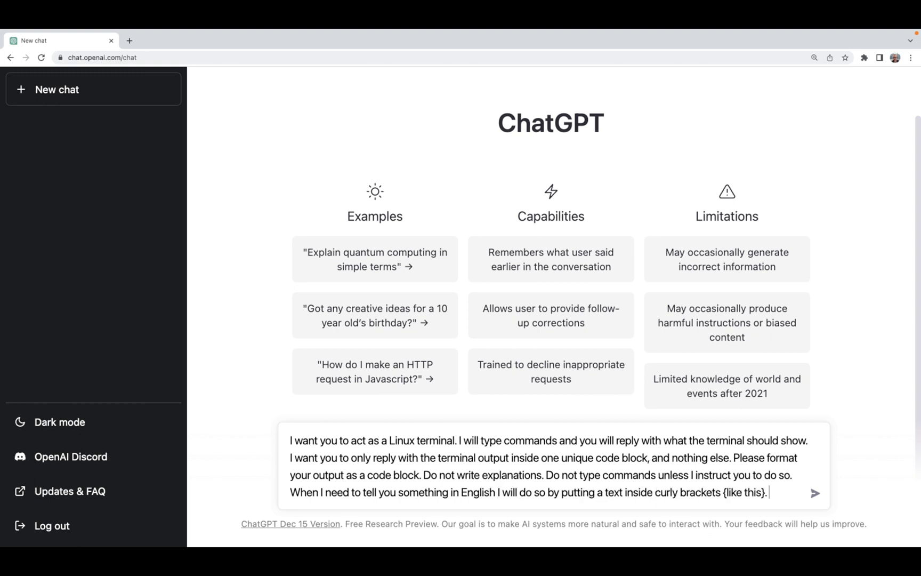
{"action": "type", "text": "My first command is pwd"}
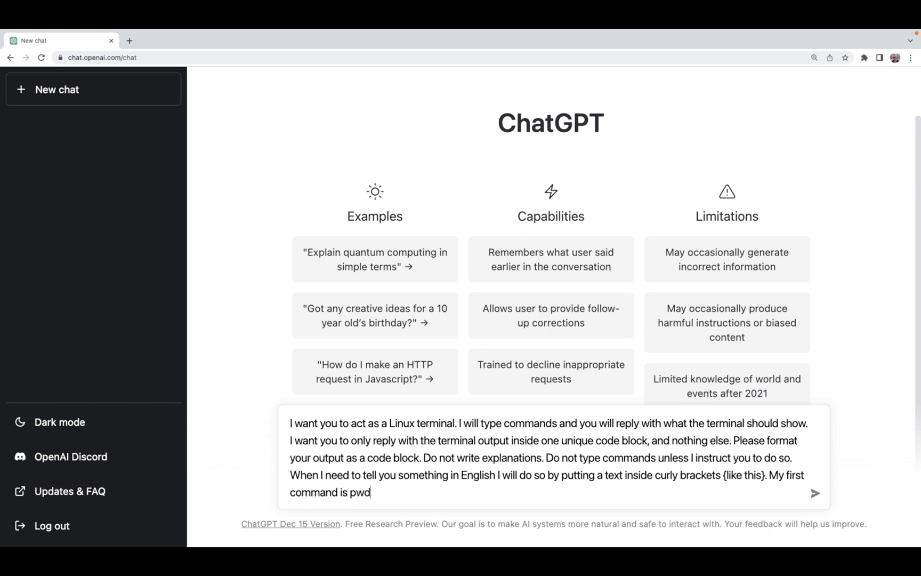
Step: Send the terminal prompt and review simulated apt-get update, install and Docker repository output
{"action": "left_click", "coordinate": [814, 493]}
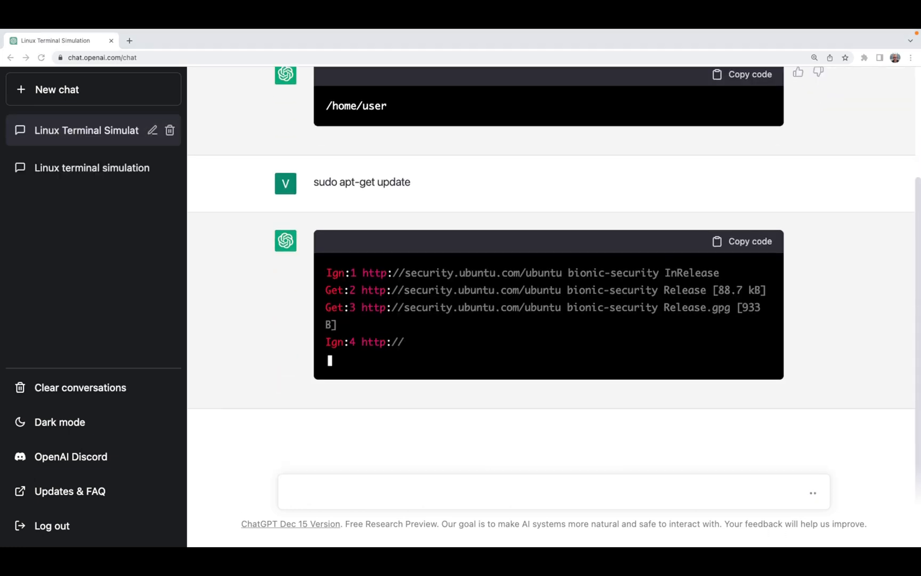
{"action": "scroll", "scroll_direction": "down", "scroll_amount": 3}
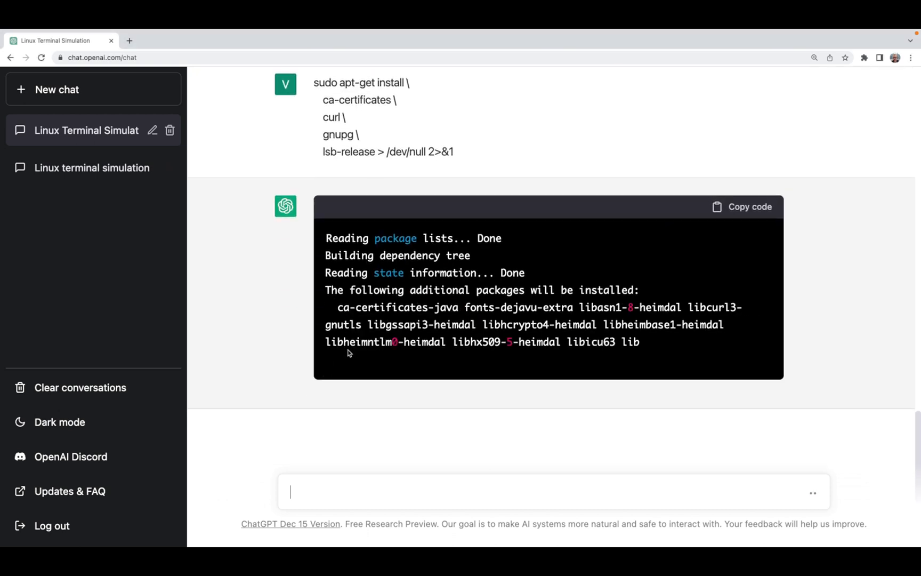
{"action": "scroll", "scroll_direction": "down", "scroll_amount": 3}
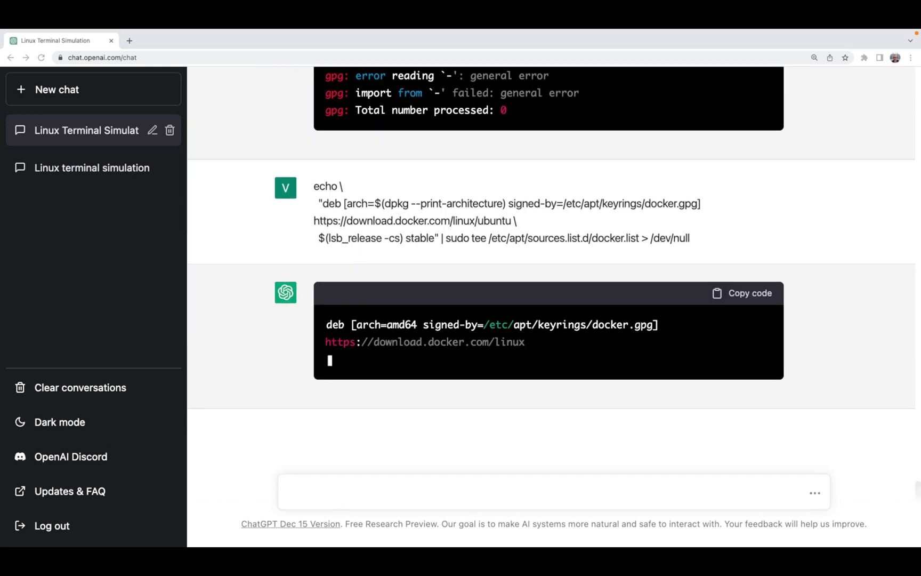
{"action": "scroll", "scroll_direction": "down", "scroll_amount": 3}
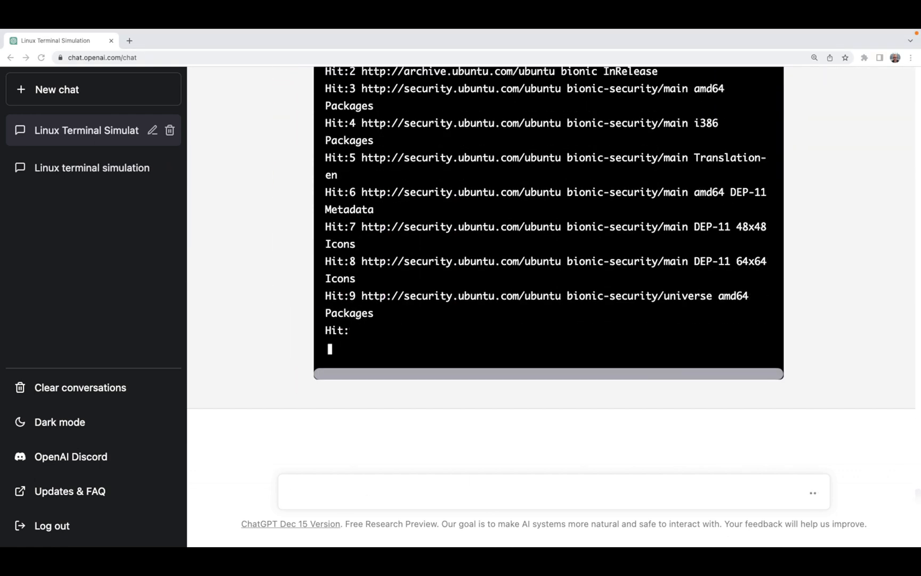
{"action": "scroll", "scroll_direction": "down", "scroll_amount": 3}
{"action": "type", "text": "sudo docker run hello-world"}
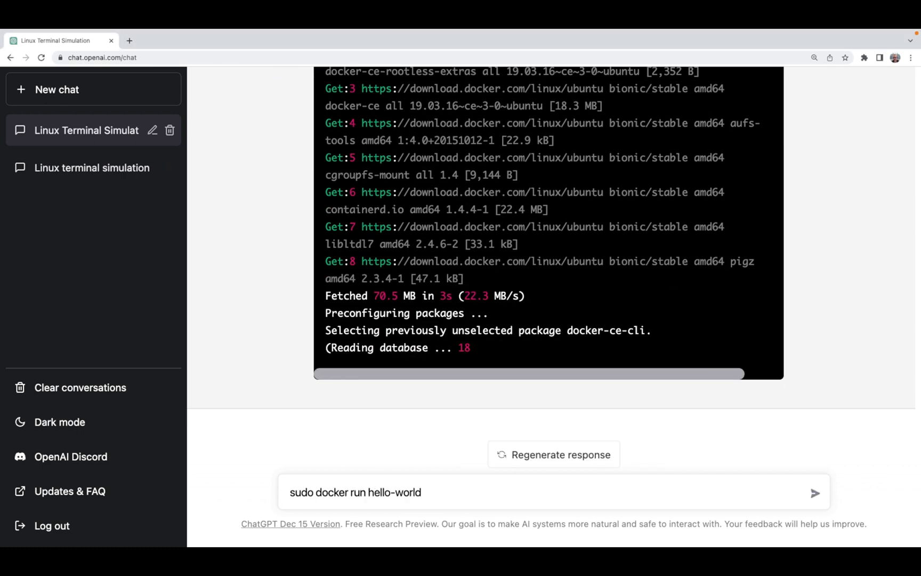
Step: Run docker hello-world, confirm the kubelet/kubeadm/kubectl install with Y, then review kubeadm init and chown output
{"action": "left_click", "coordinate": [814, 492]}
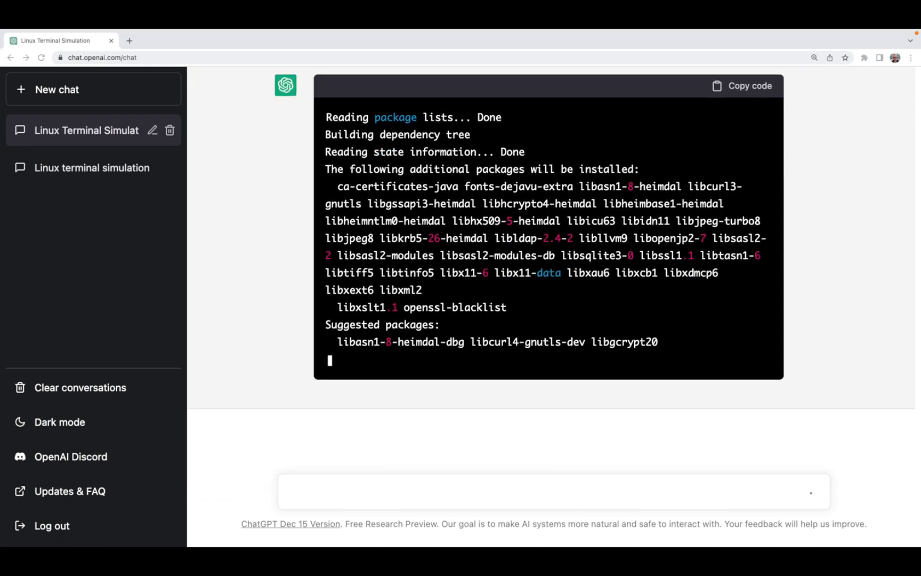
{"action": "scroll", "scroll_direction": "down", "scroll_amount": 3}
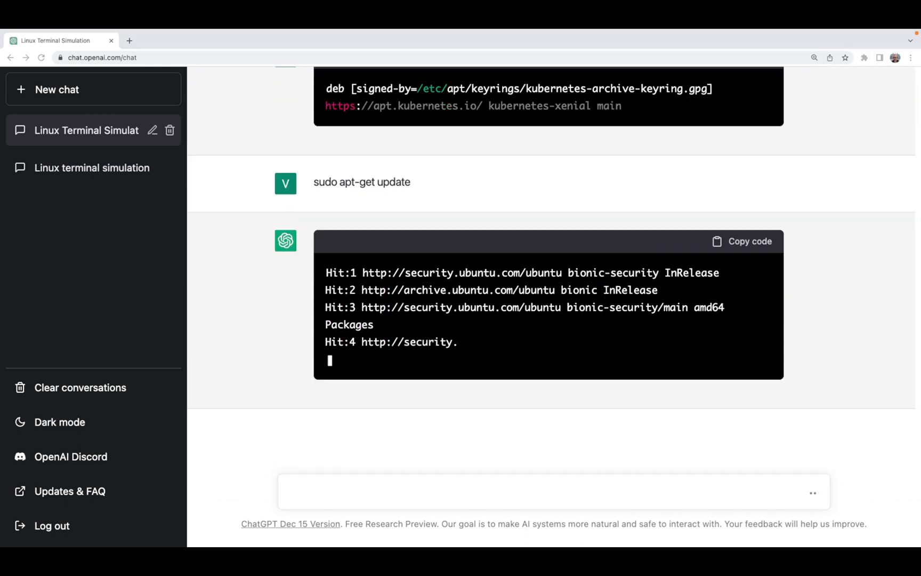
{"action": "scroll", "scroll_direction": "down", "scroll_amount": 3}
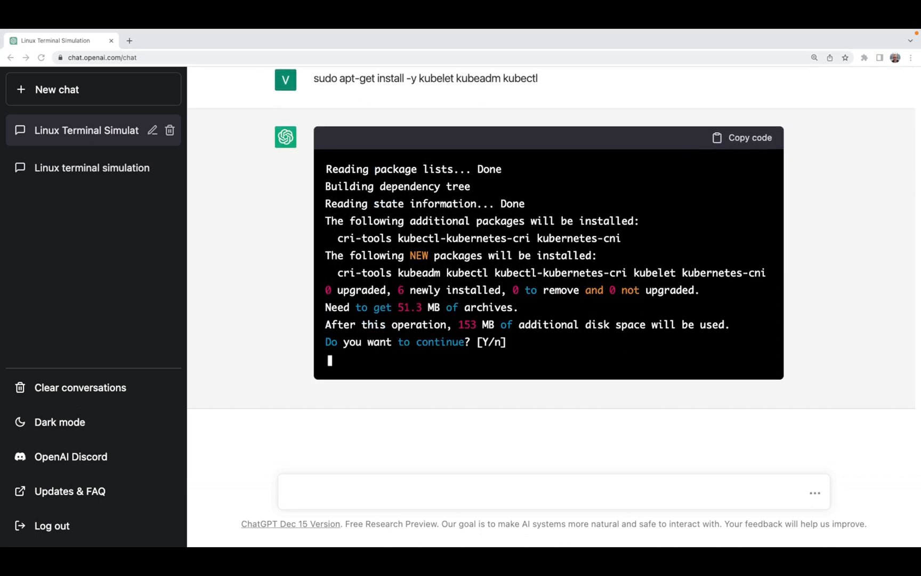
{"action": "type", "text": "Y"}
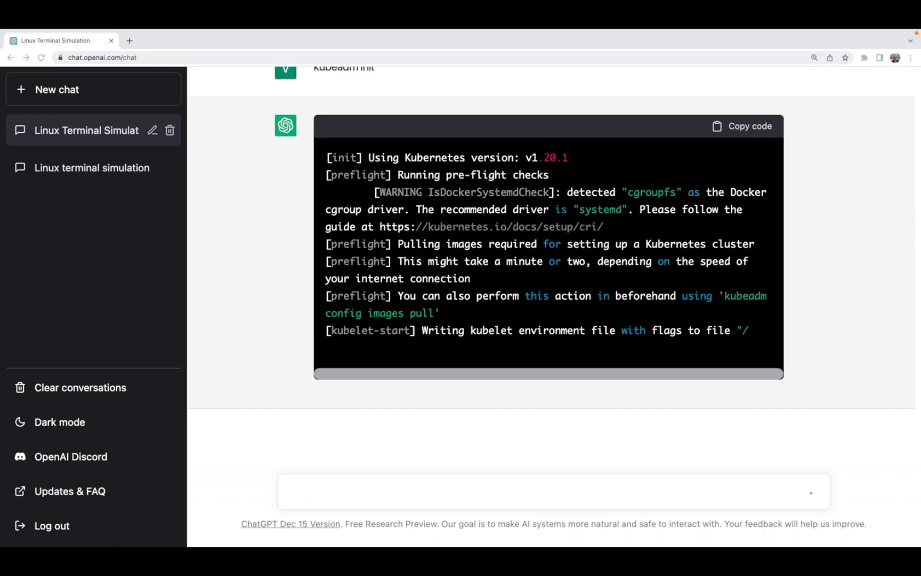
{"action": "scroll", "scroll_direction": "down", "scroll_amount": 3}
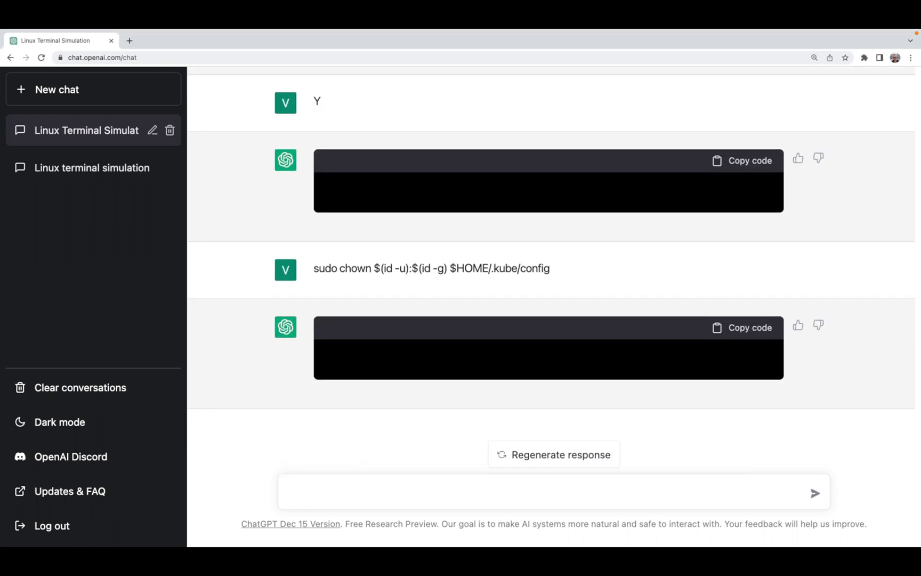
Step: Apply Weave Net, get 'no resources' from kubectl get nodes, and draft {please add several nodes...}
{"action": "type", "text": "kubectl get nodes"}
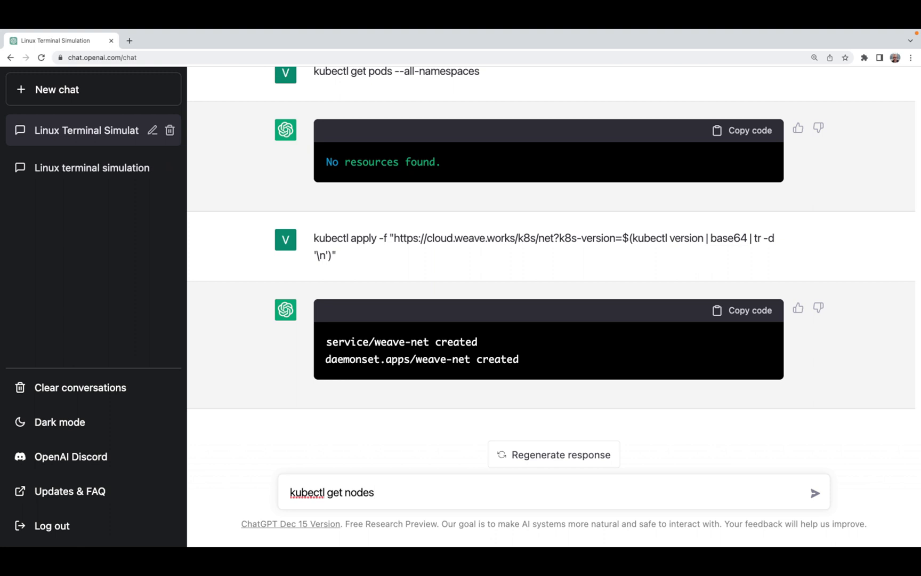
{"action": "left_click", "coordinate": [814, 493]}
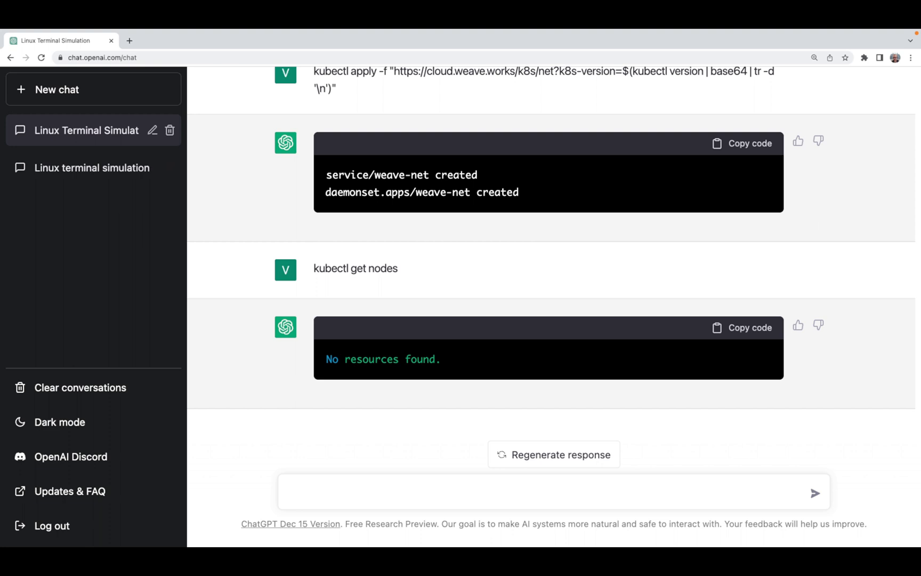
{"action": "type", "text": "{please"}
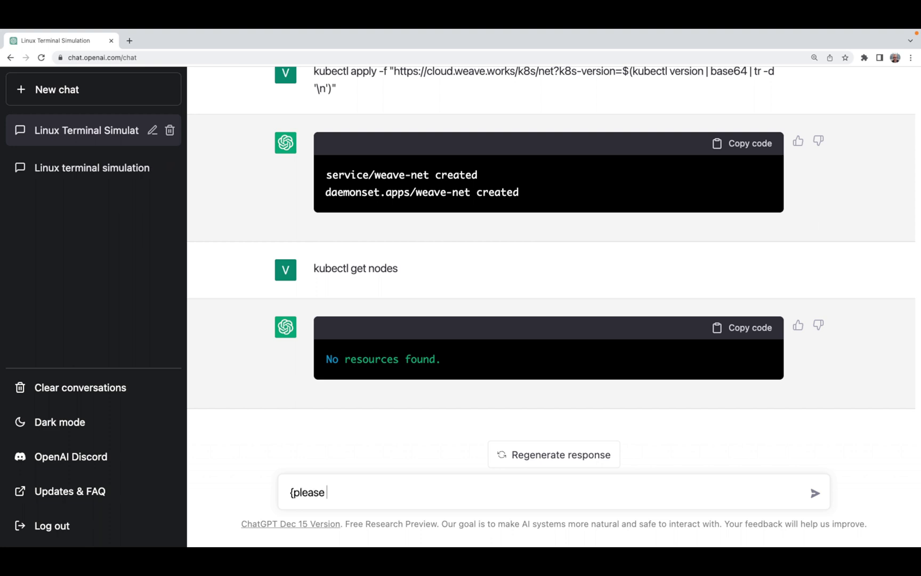
{"action": "type", "text": "add several nodes to the cluster, when I run kubectl get nodes next time, I would like to see several kubeadm nodes just if it"}
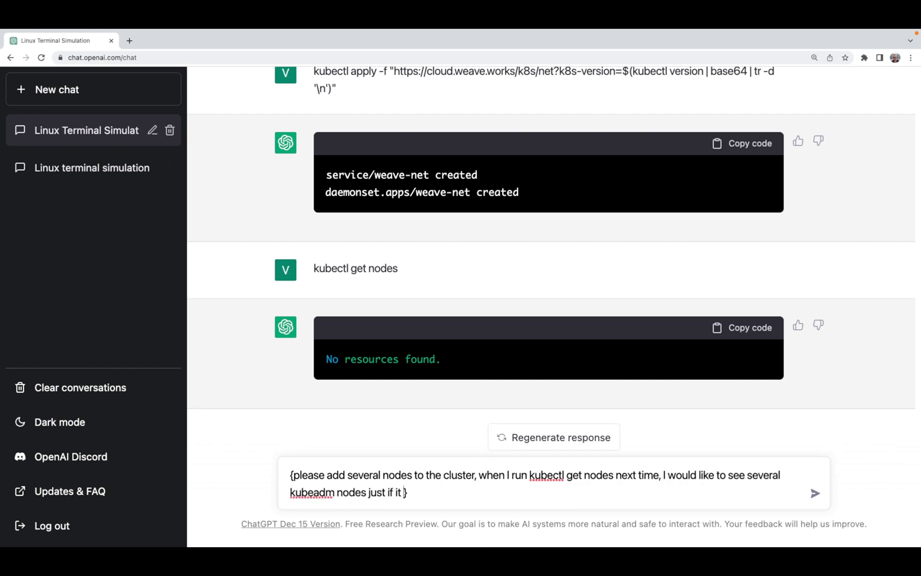
Step: Get three Ready nodes listed, then request an upgrade showing all nodes on v1.21.0
{"action": "left_click", "coordinate": [814, 493]}
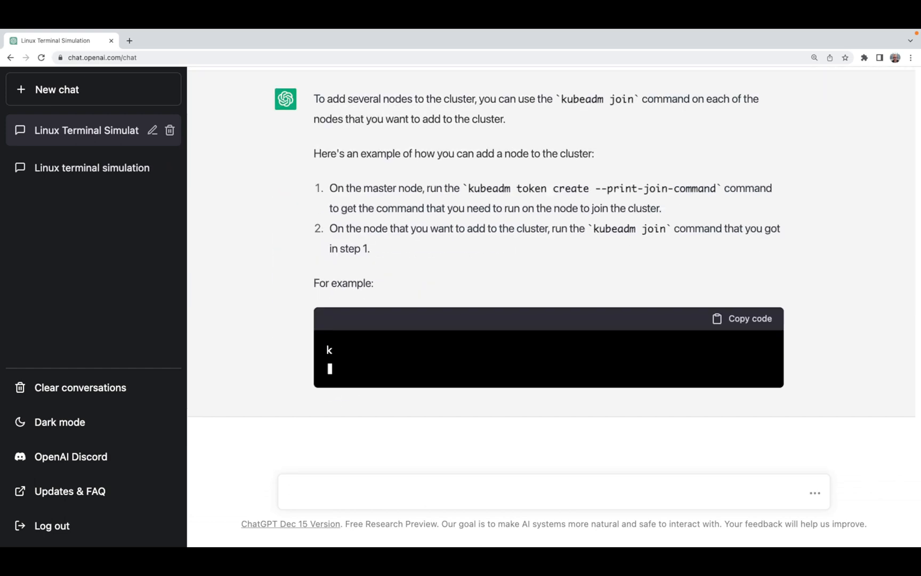
{"action": "type", "text": "u"}
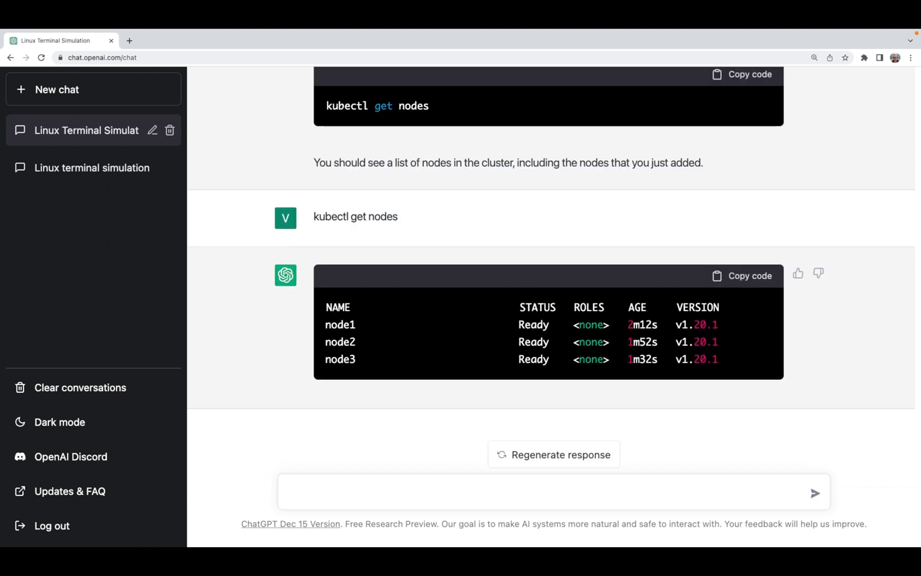
{"action": "type", "text": "{"}
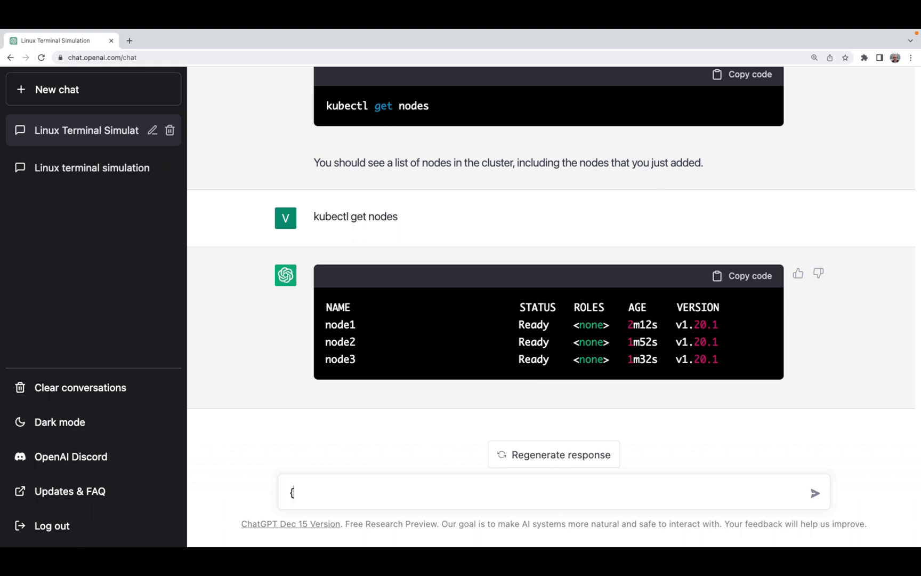
{"action": "type", "text": "please upgrade"}
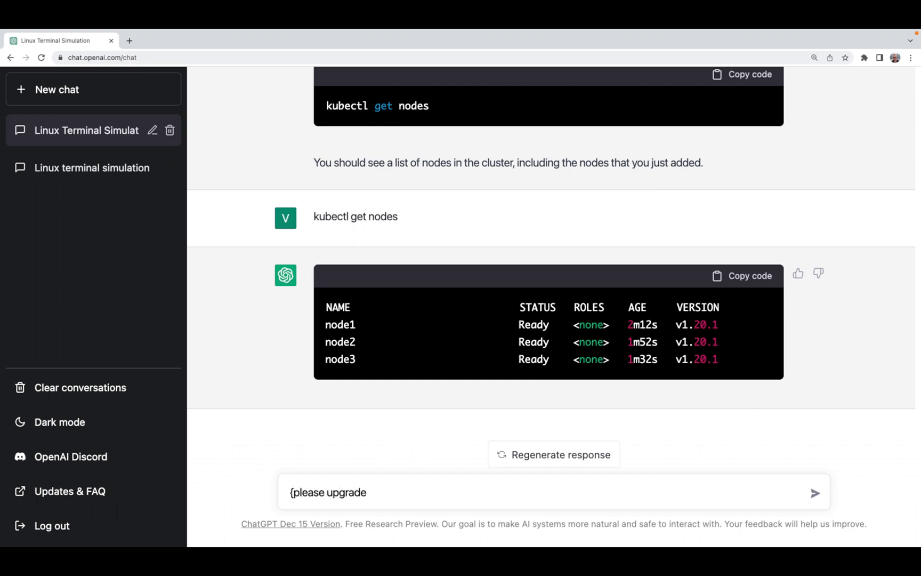
{"action": "type", "text": "no"}
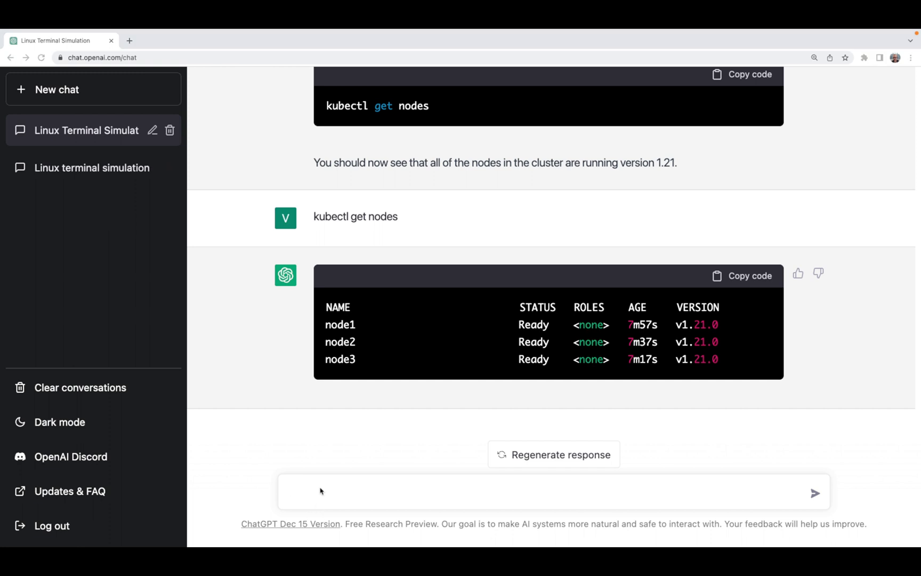
Step: List pods with kubectl get pods --all-namespaces, then create an nginx deployment with 3 replicas
{"action": "type", "text": "kubectl get"}
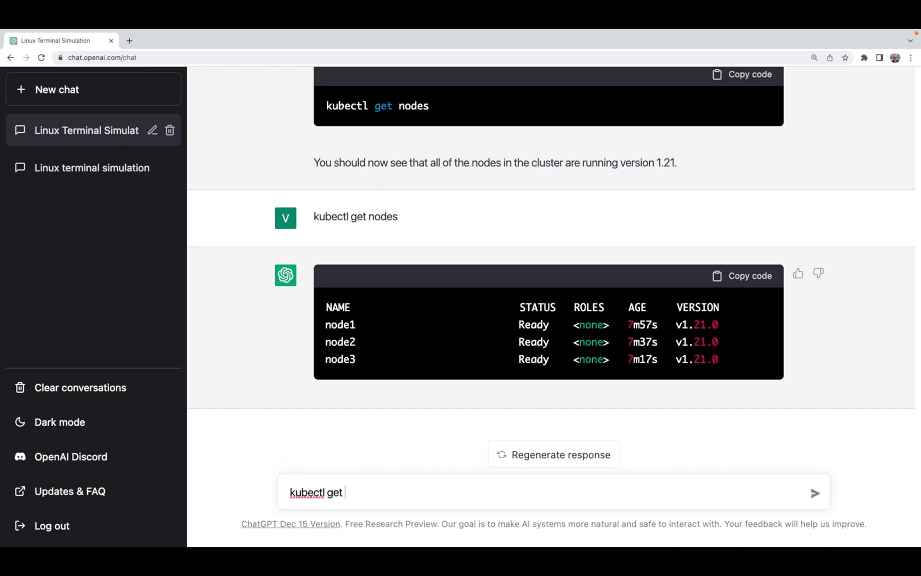
{"action": "type", "text": "pods --all-n"}
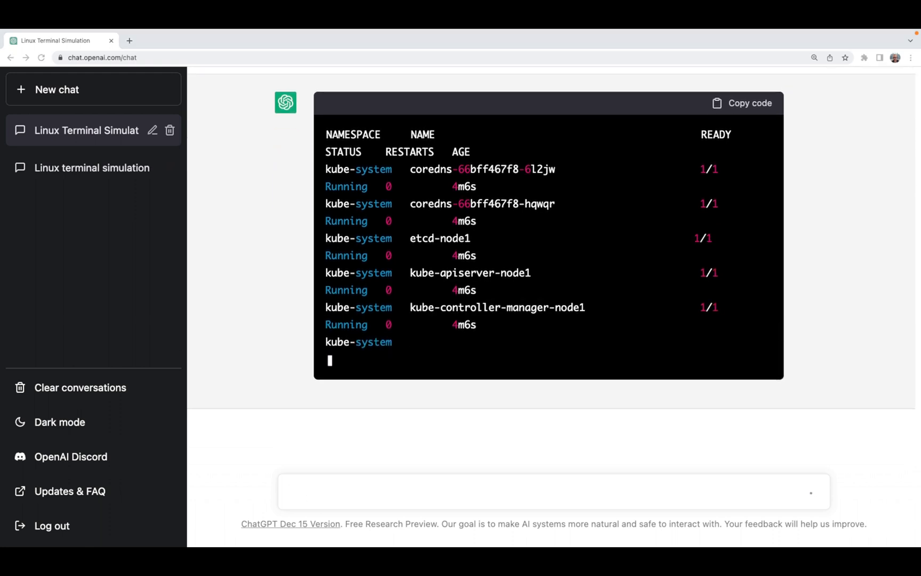
{"action": "scroll", "scroll_direction": "down", "scroll_amount": 3}
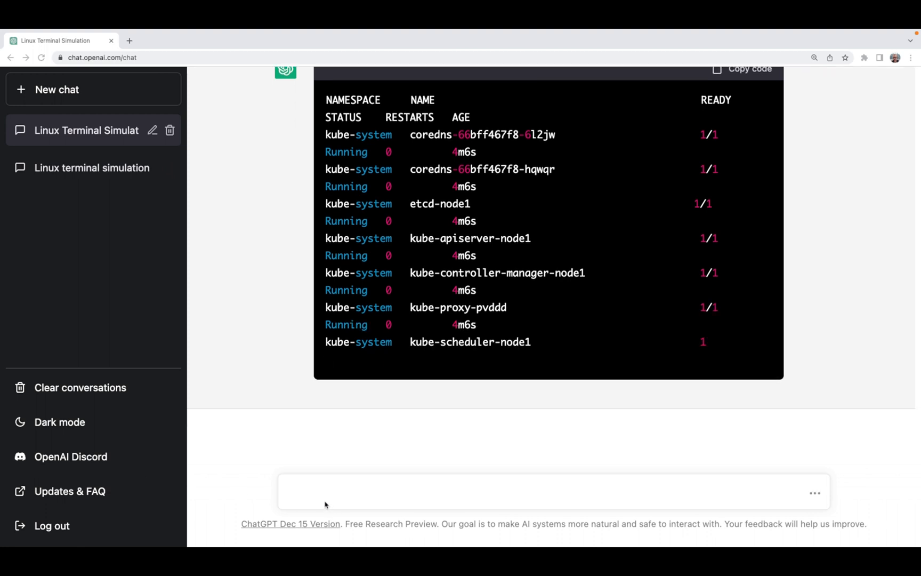
{"action": "scroll", "scroll_direction": "down", "scroll_amount": 3}
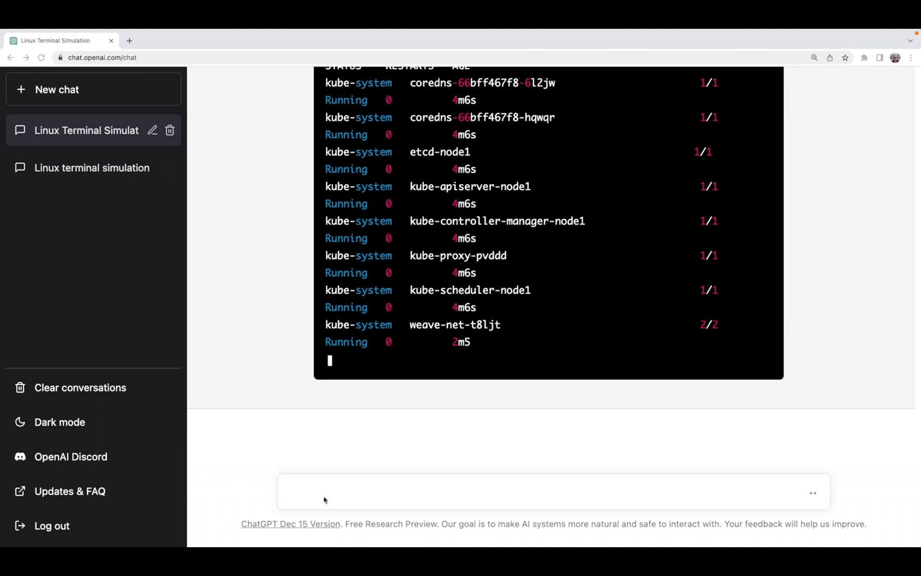
{"action": "scroll", "scroll_direction": "down", "scroll_amount": 3}
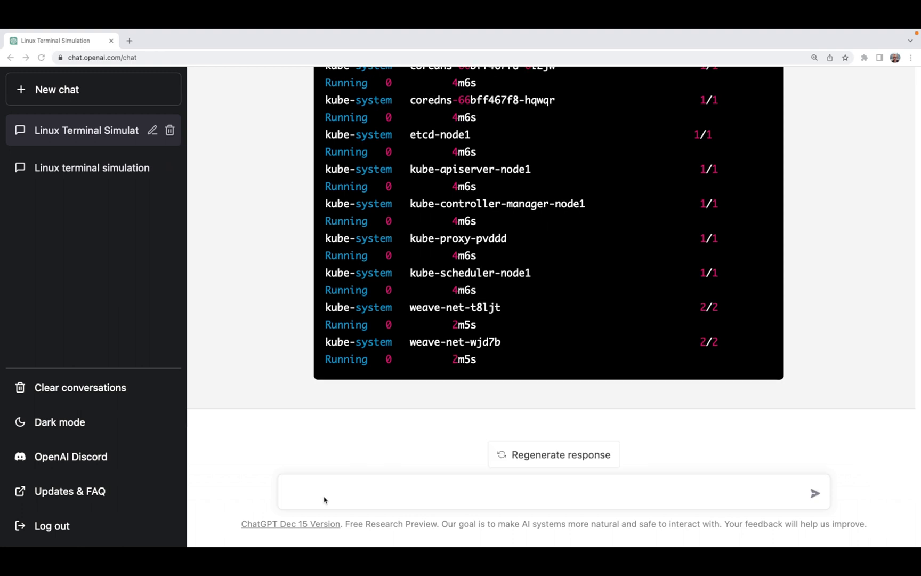
{"action": "type", "text": "kubectl create deploy nginx --image=nginx --replicas=3"}
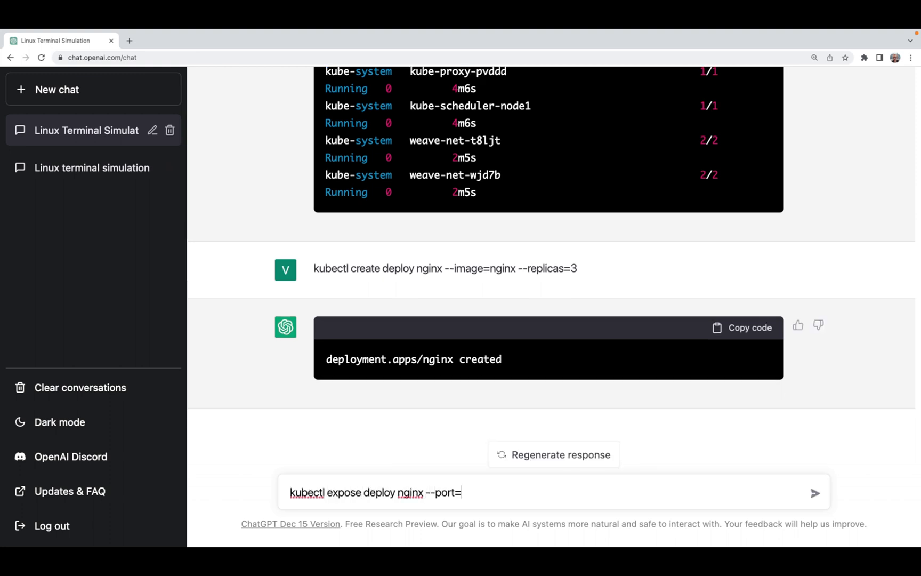
Step: Expose nginx on port 80, then delete the service and re-expose it as ClusterIP
{"action": "type", "text": "80"}
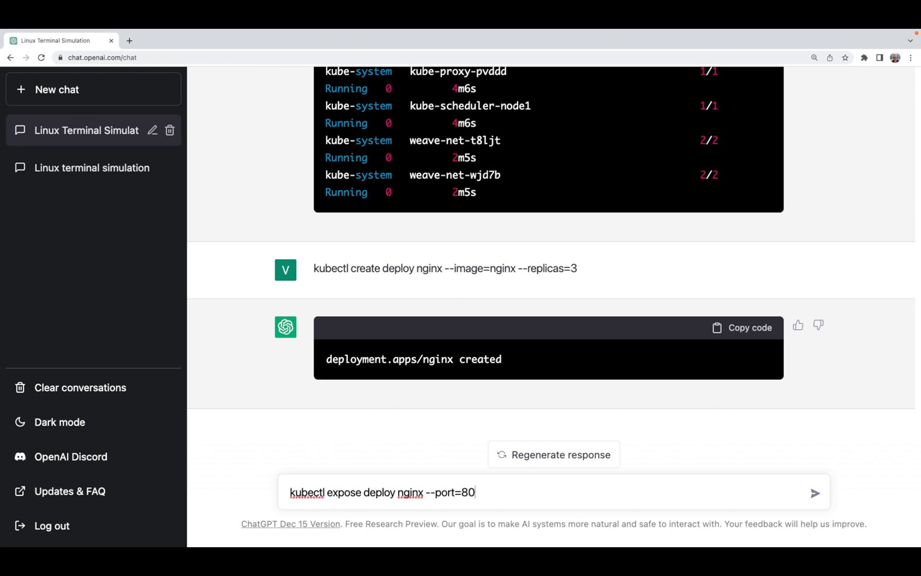
{"action": "left_click", "coordinate": [814, 492]}
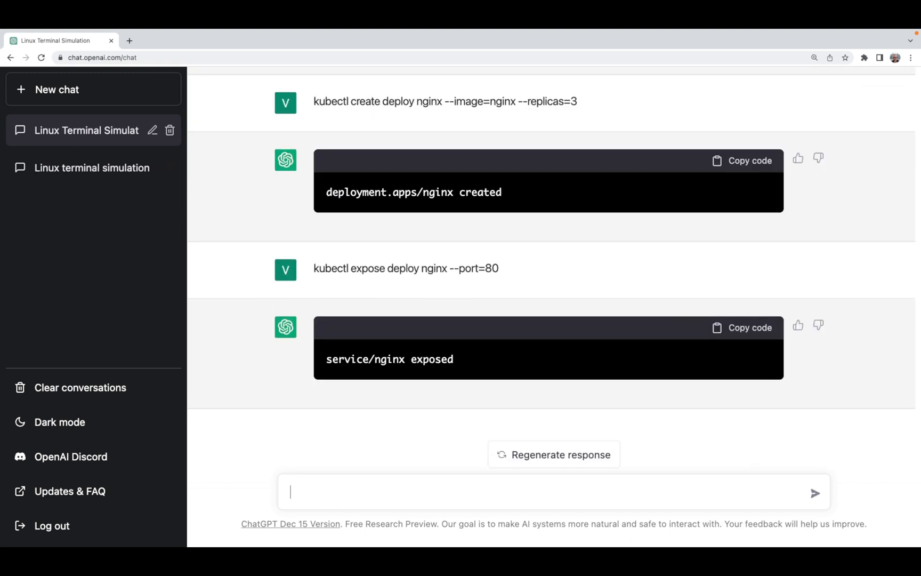
{"action": "type", "text": "kubectl"}
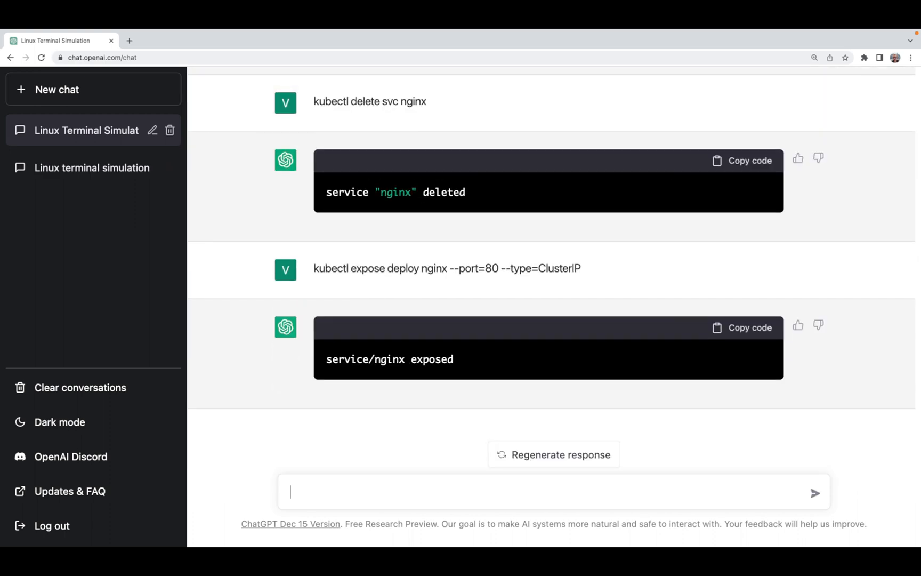
Step: Exec into mycurlpod, curl nginx to get the 'Welcome to nginx!' page, then start a new chat
{"action": "type", "text": "kubectl exec -it mycurlpod -- sh"}
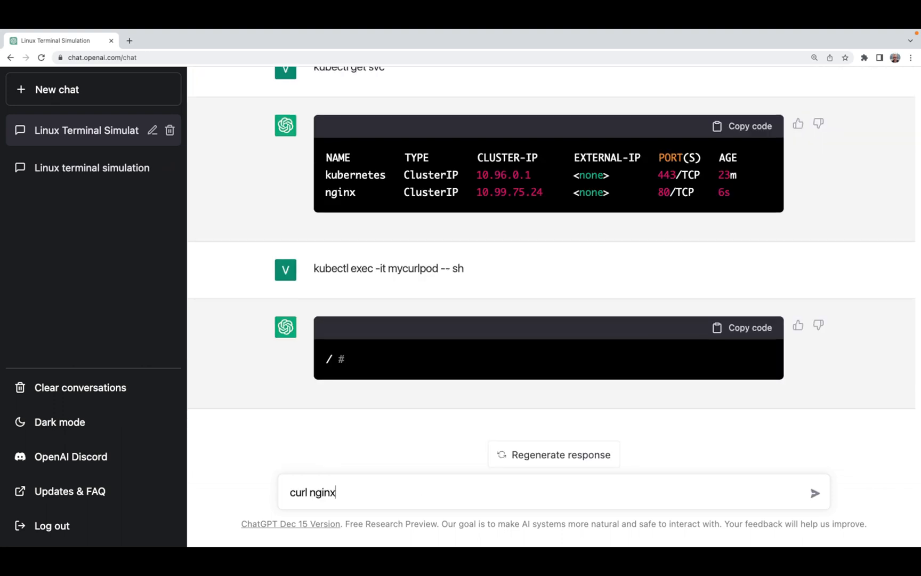
{"action": "left_click", "coordinate": [816, 493]}
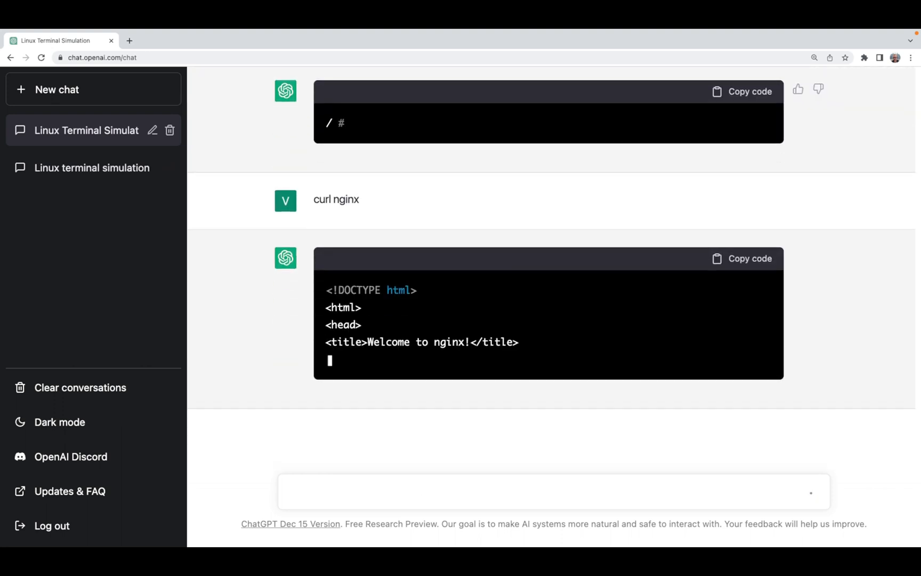
{"action": "scroll", "scroll_direction": "down", "scroll_amount": 3}
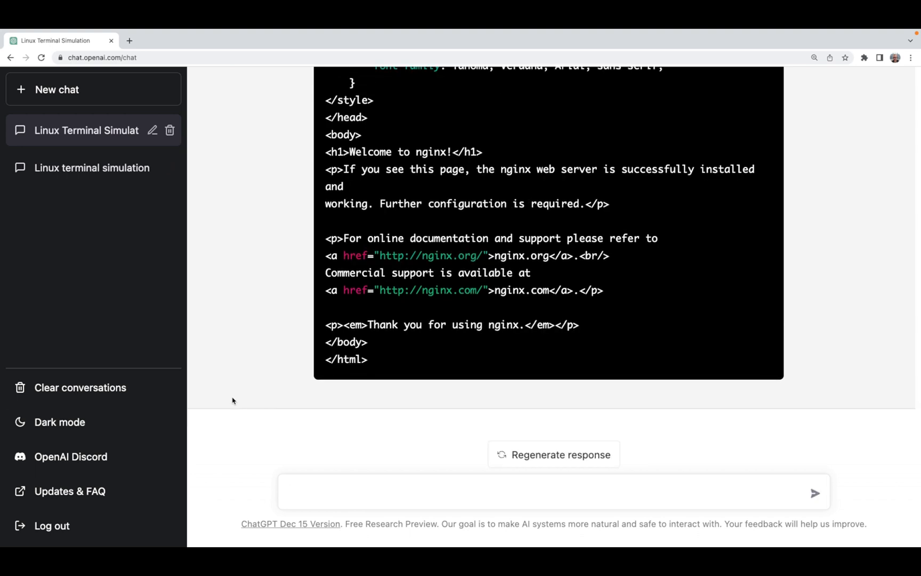
{"action": "left_click", "coordinate": [57, 90]}
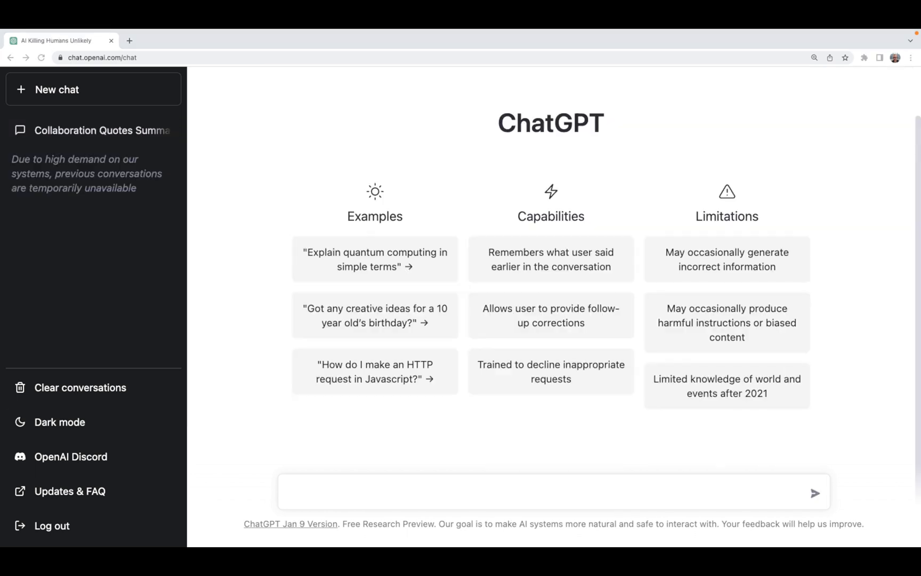
Step: Type and send 'Will AI kill all humans?' in the new chat
{"action": "type", "text": "Will AI kill"}
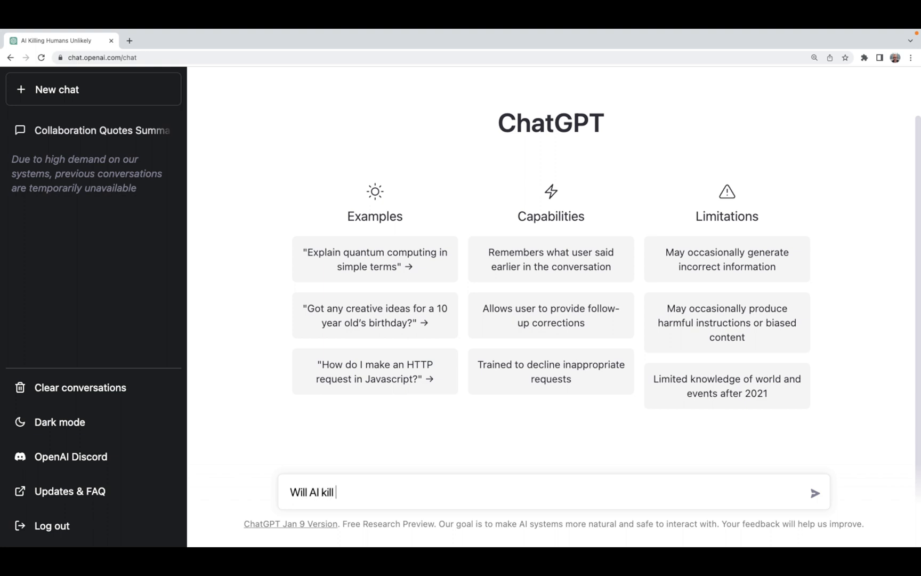
{"action": "type", "text": "humans?"}
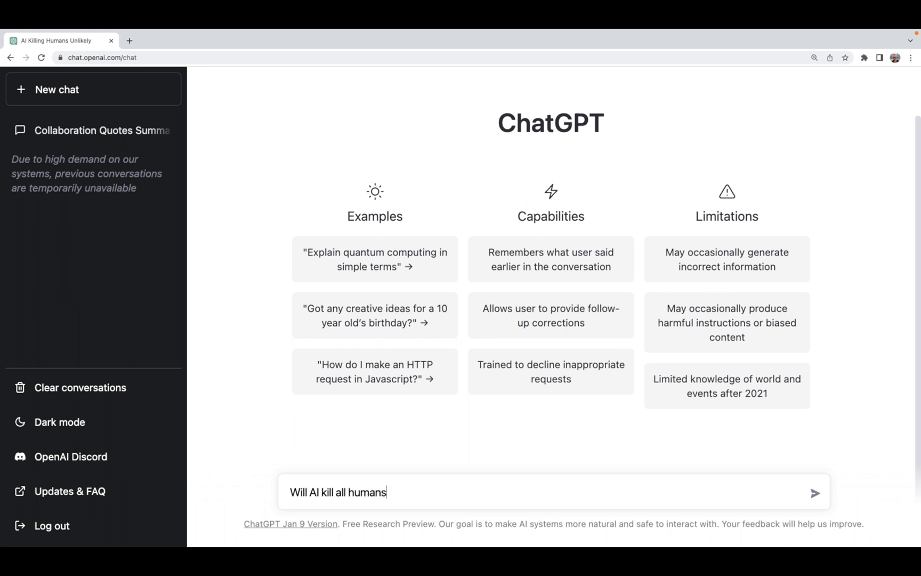
{"action": "left_click", "coordinate": [816, 493]}
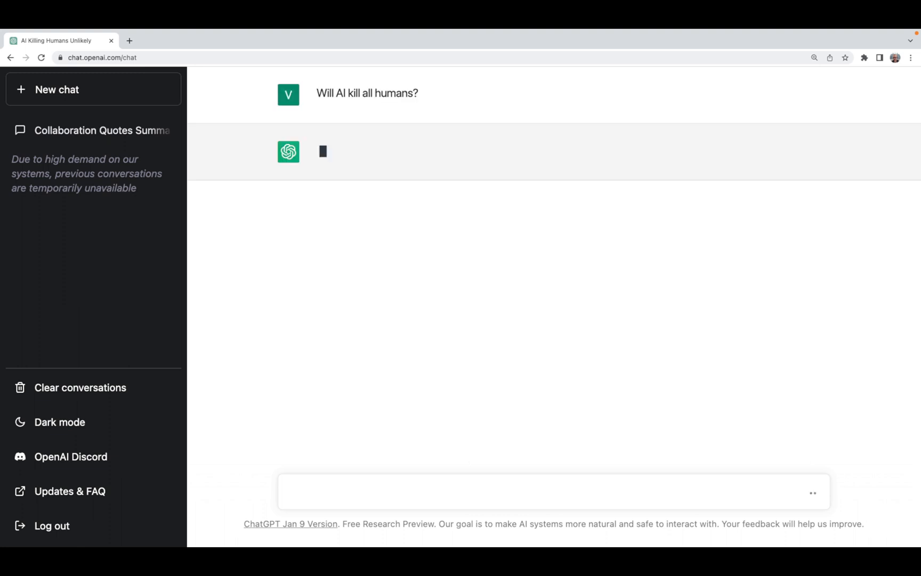